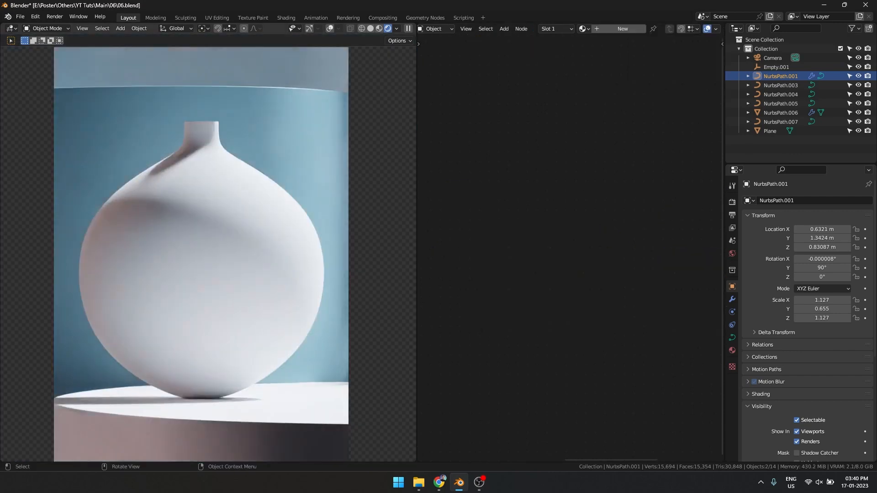
Browse all ambientCG assets and search for 'concrete' materials
left_click(438, 482)
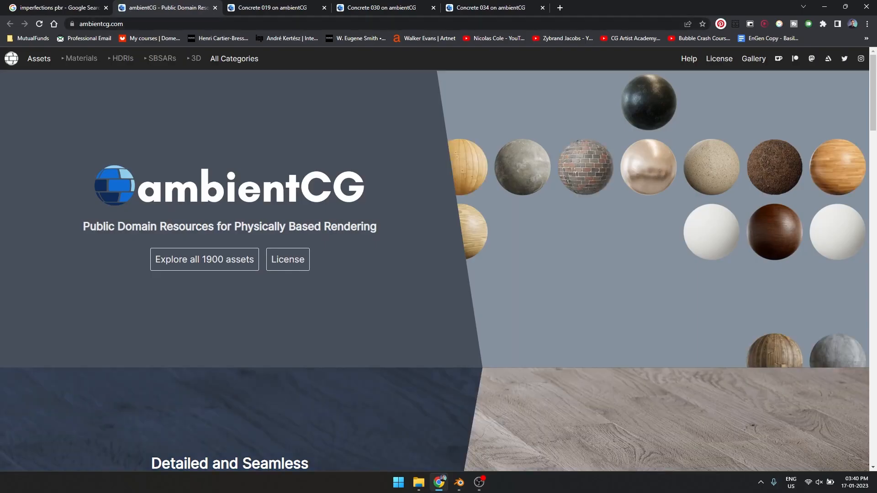
left_click(204, 259)
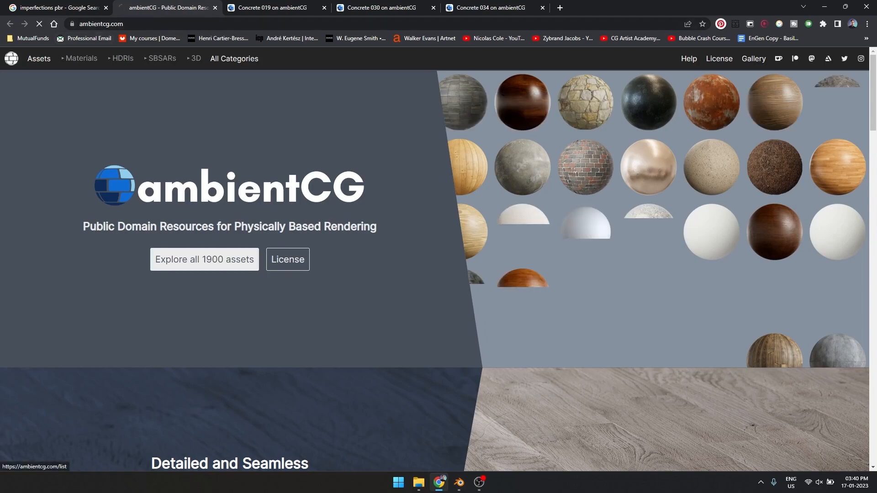
left_click(203, 259)
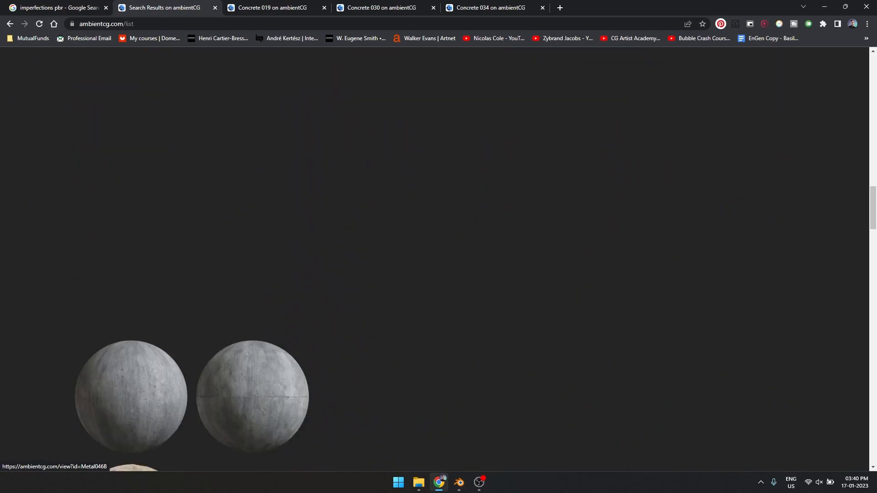
scroll("up", 3)
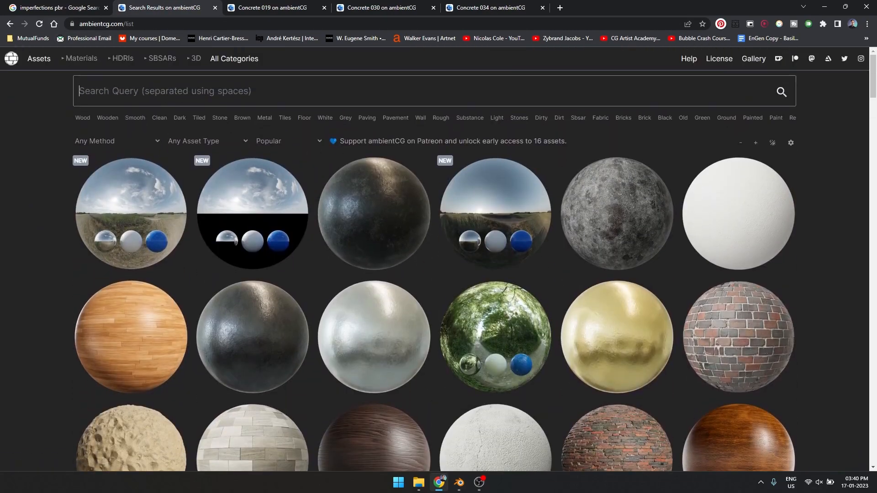
type("cao")
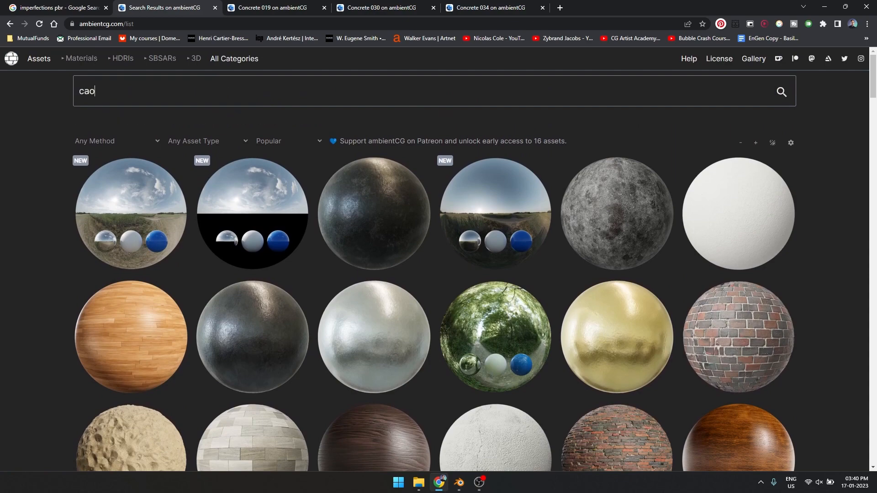
type("concrete")
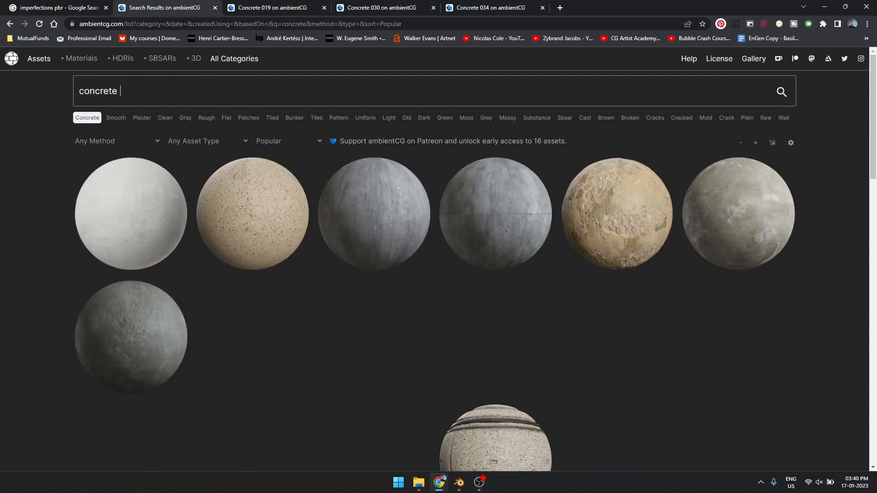
scroll("down", 3)
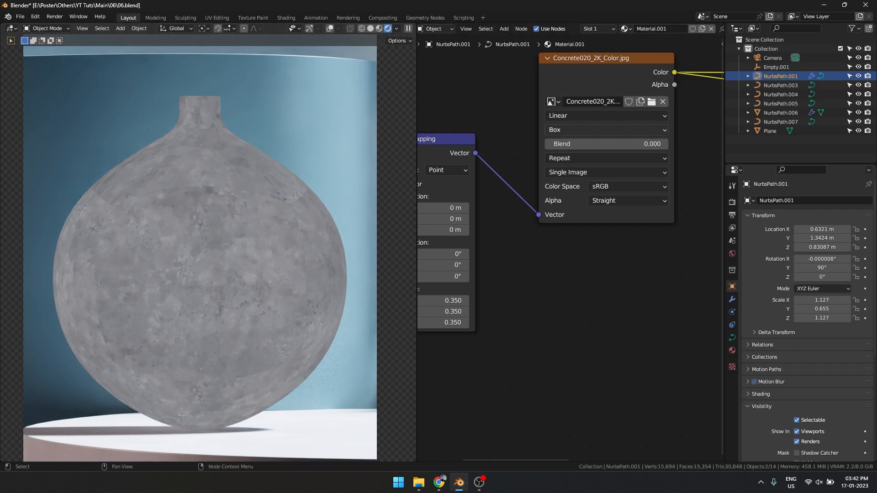
left_click_drag(582, 144, 626, 144)
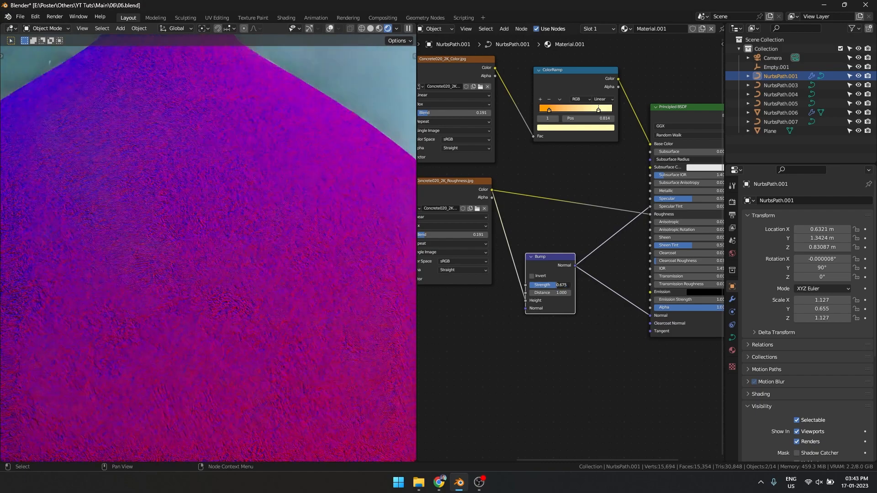
Lower the Bump node strength to about 0.583
left_click_drag(559, 285, 551, 285)
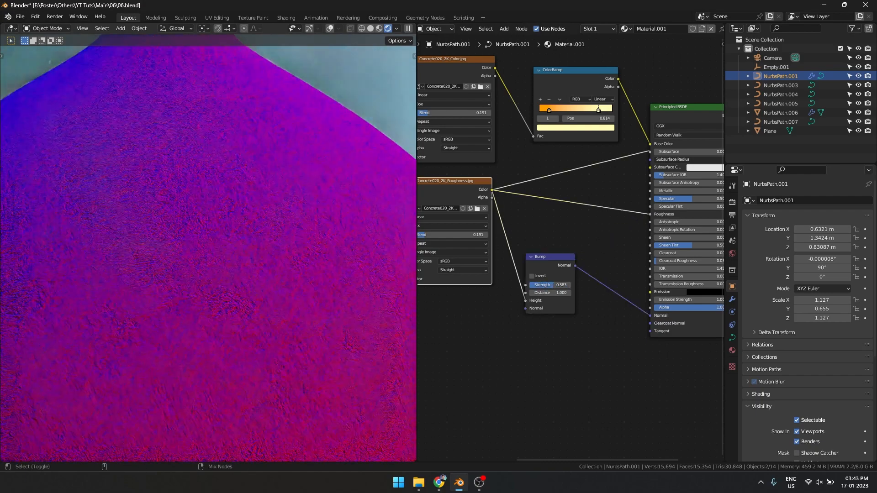